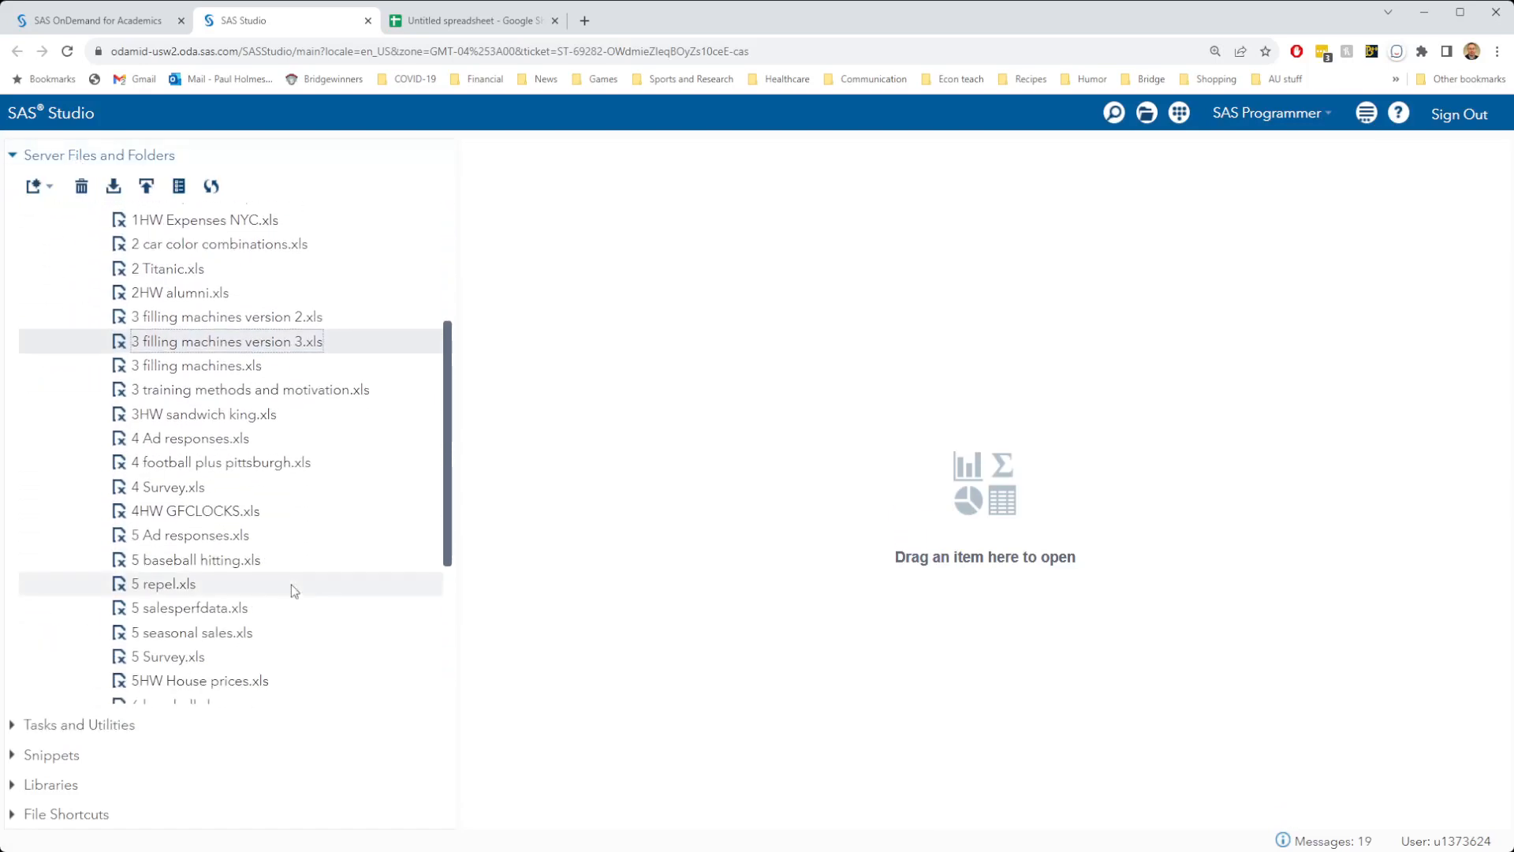
Import the 5 repel.xls spreadsheet from Server Files and save it as WORK dataset repel
scroll("down", 3)
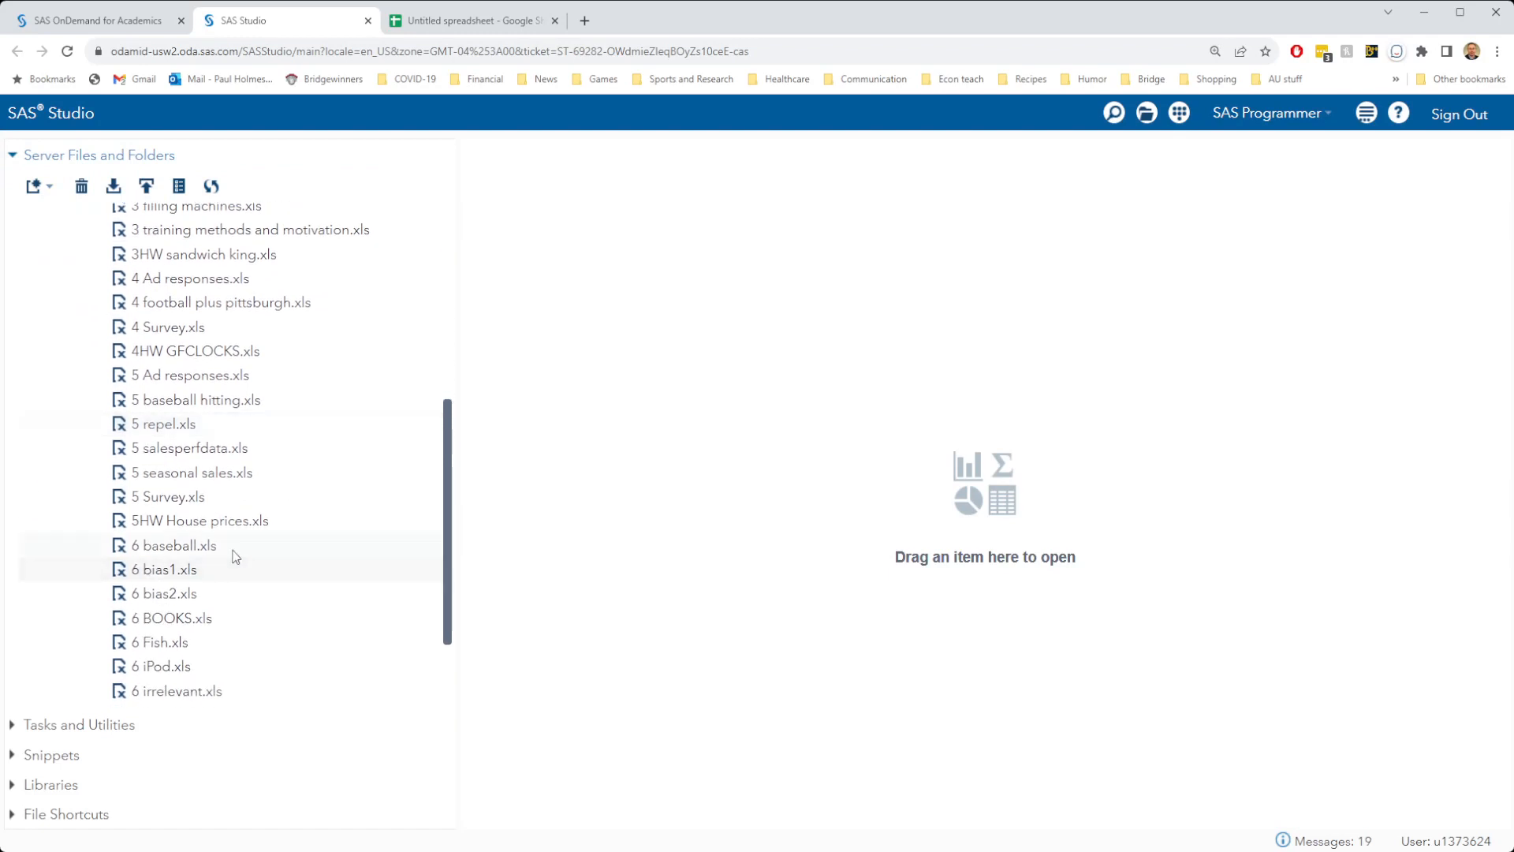
double_click(164, 422)
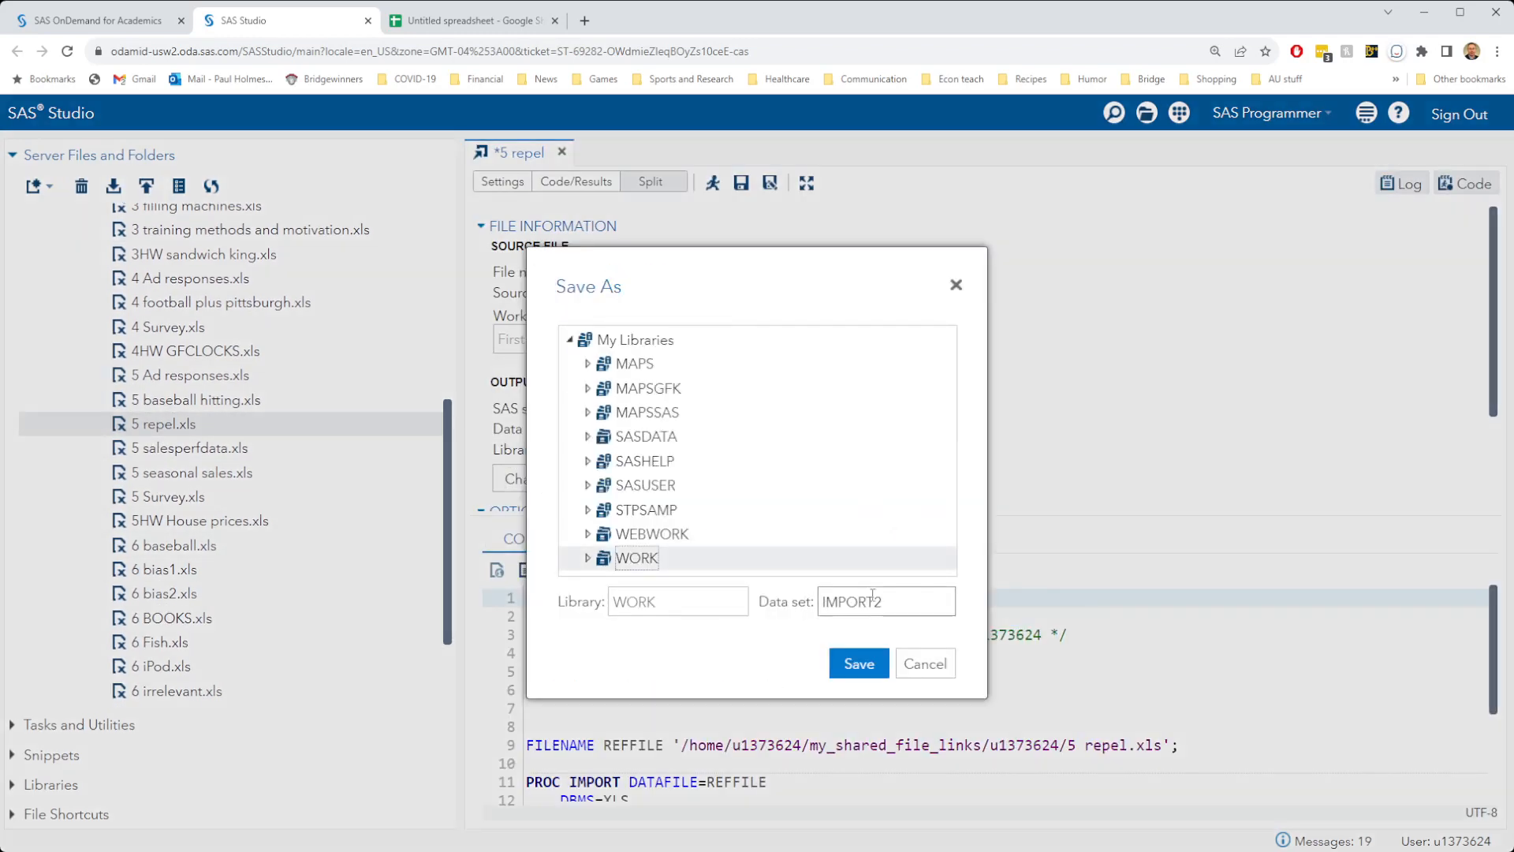
type("repe")
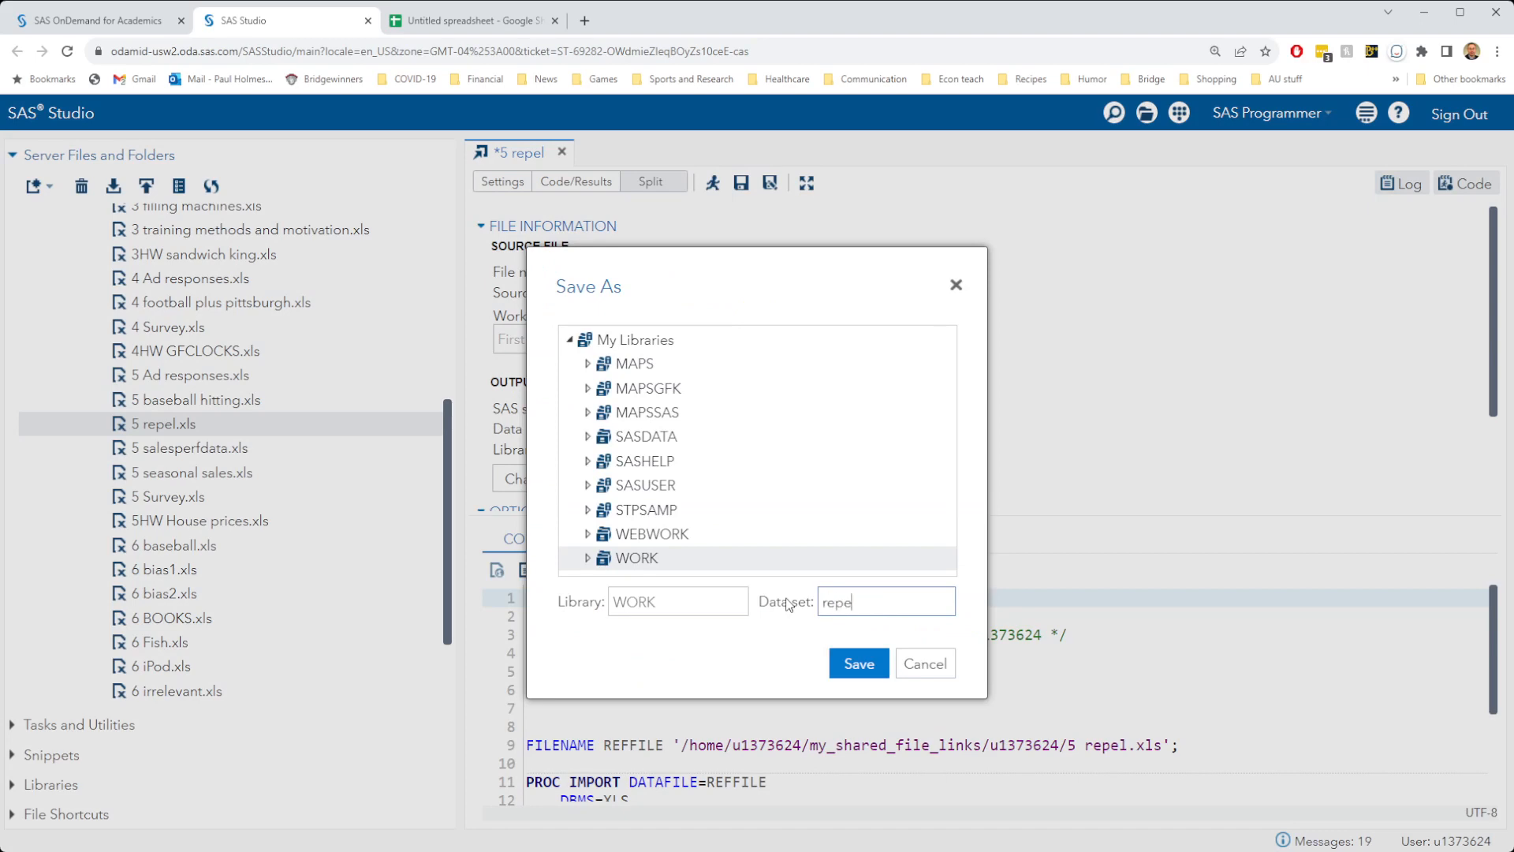
left_click(858, 663)
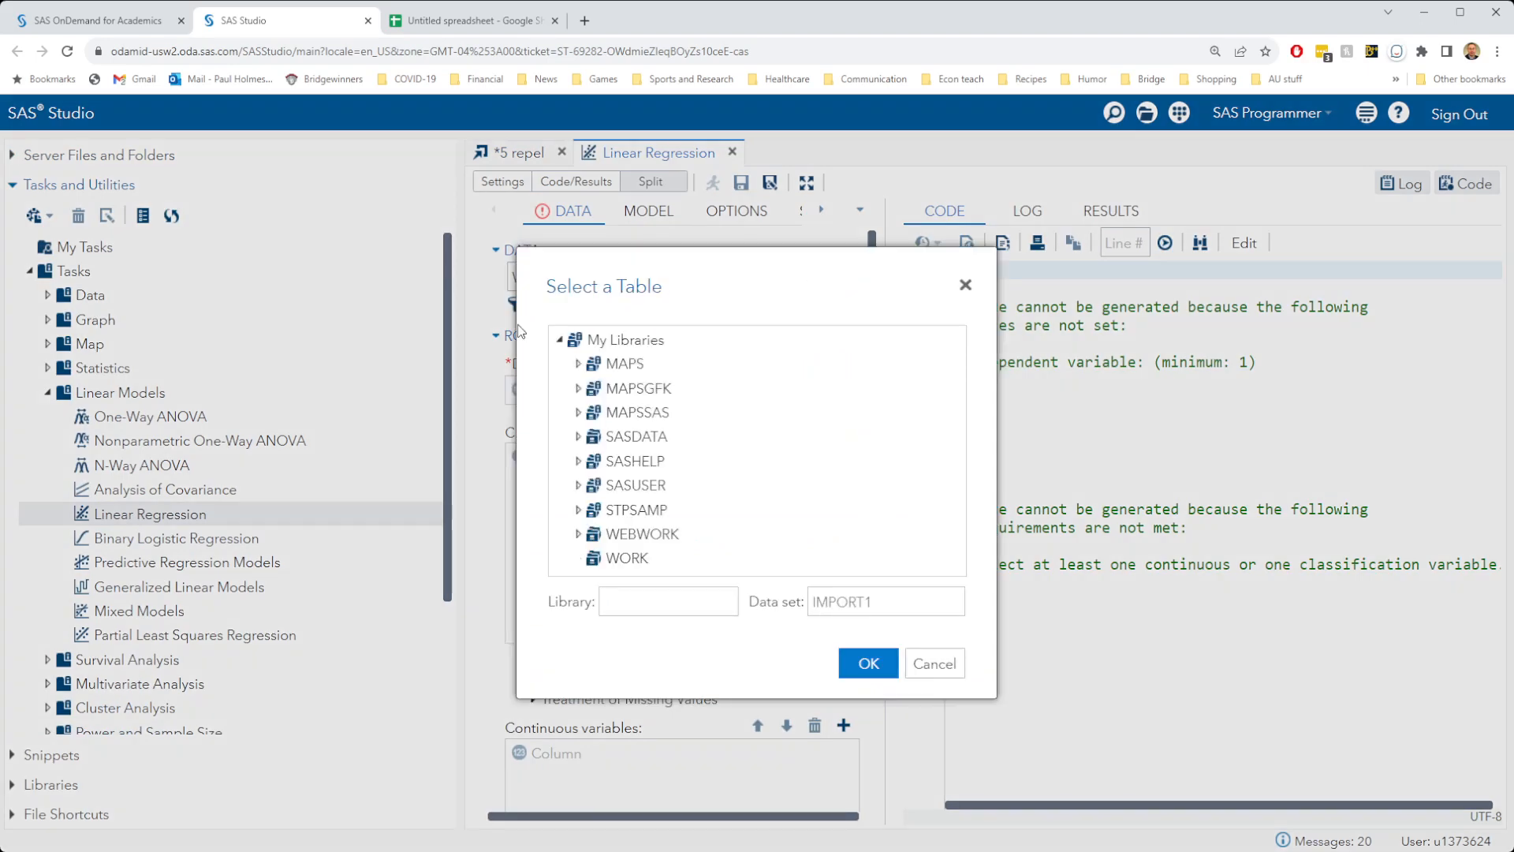
Use WORK.REPEL with Cost per use as dependent and Type as classification variable
left_click(866, 663)
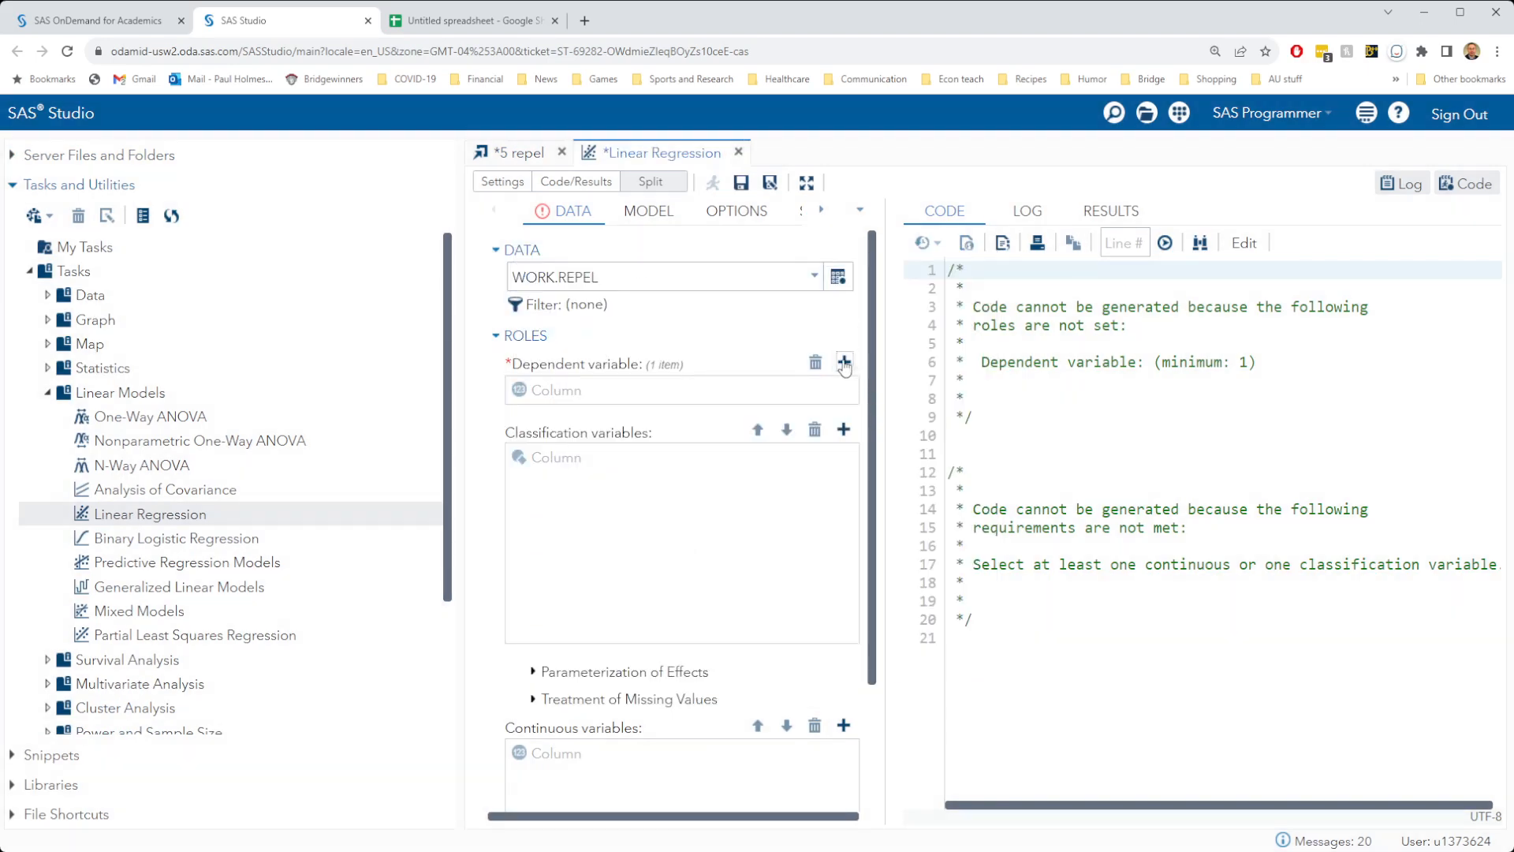
left_click(842, 364)
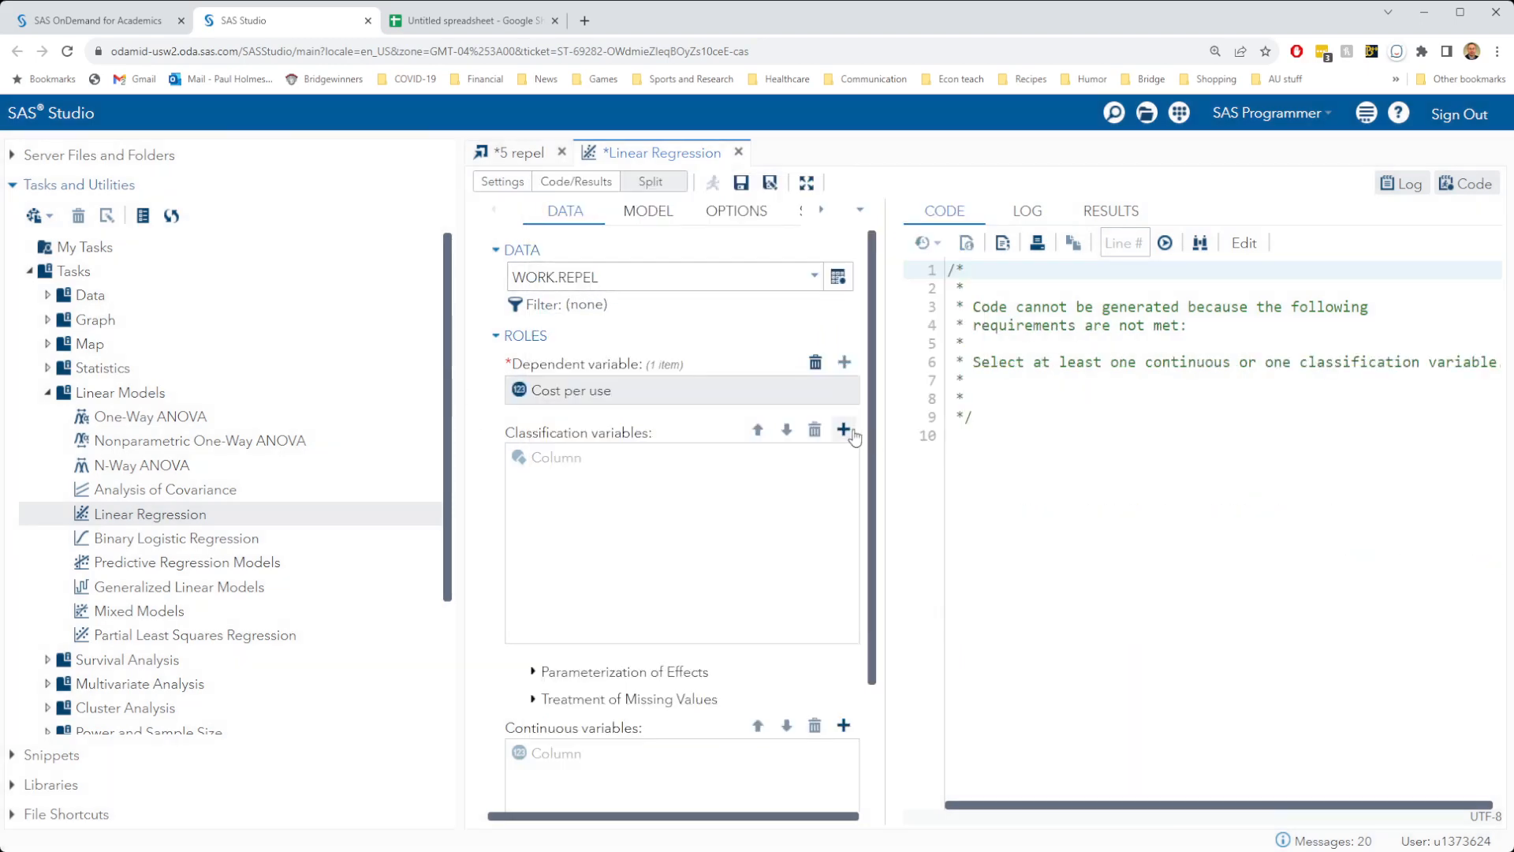
left_click(842, 429)
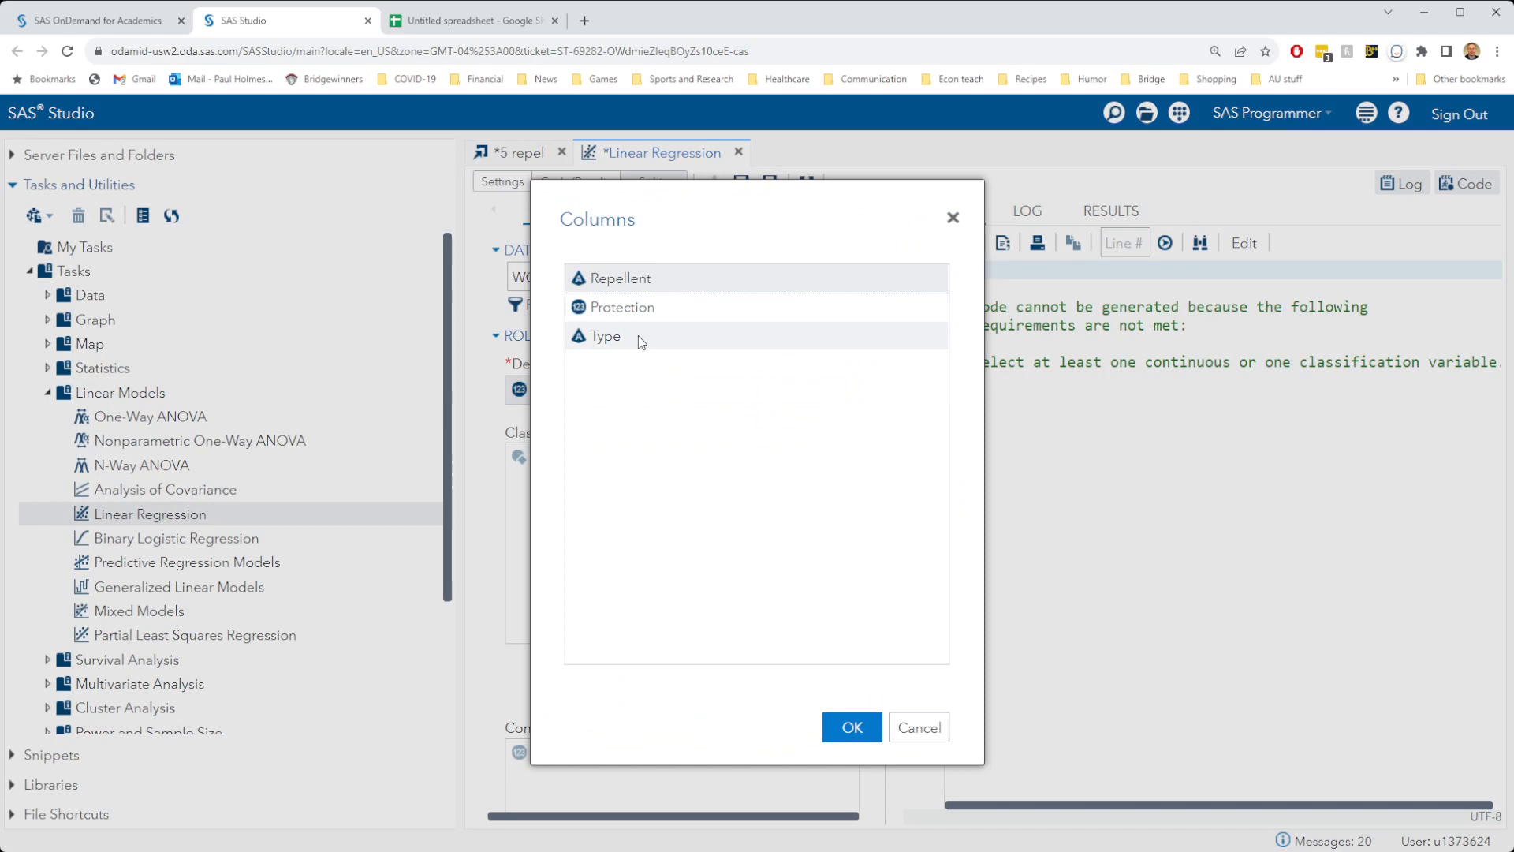
left_click(850, 727)
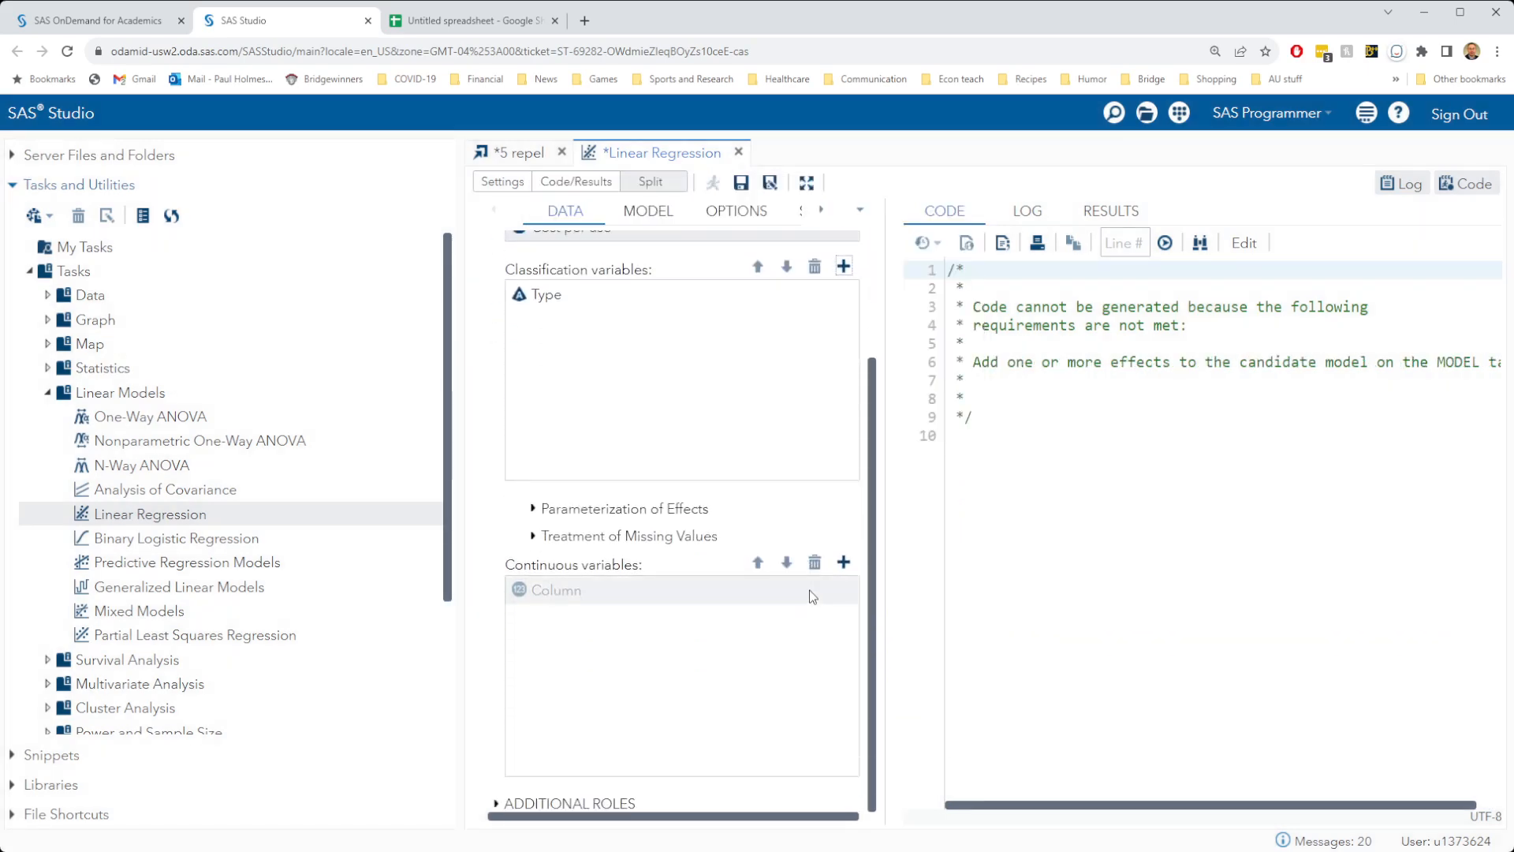
Add Protection as the continuous variable for the regression
left_click(842, 563)
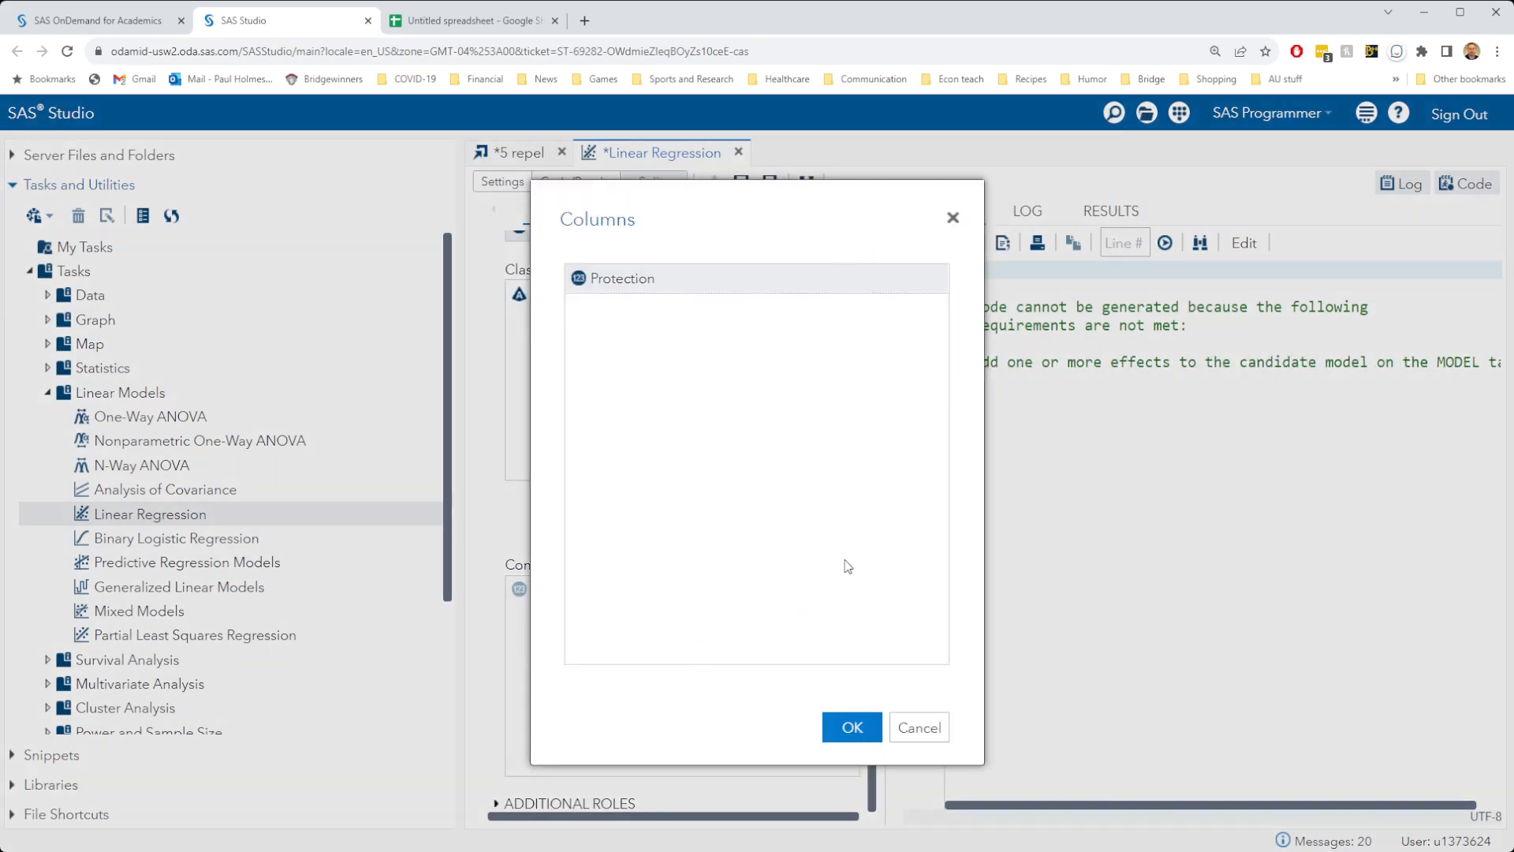
left_click(850, 727)
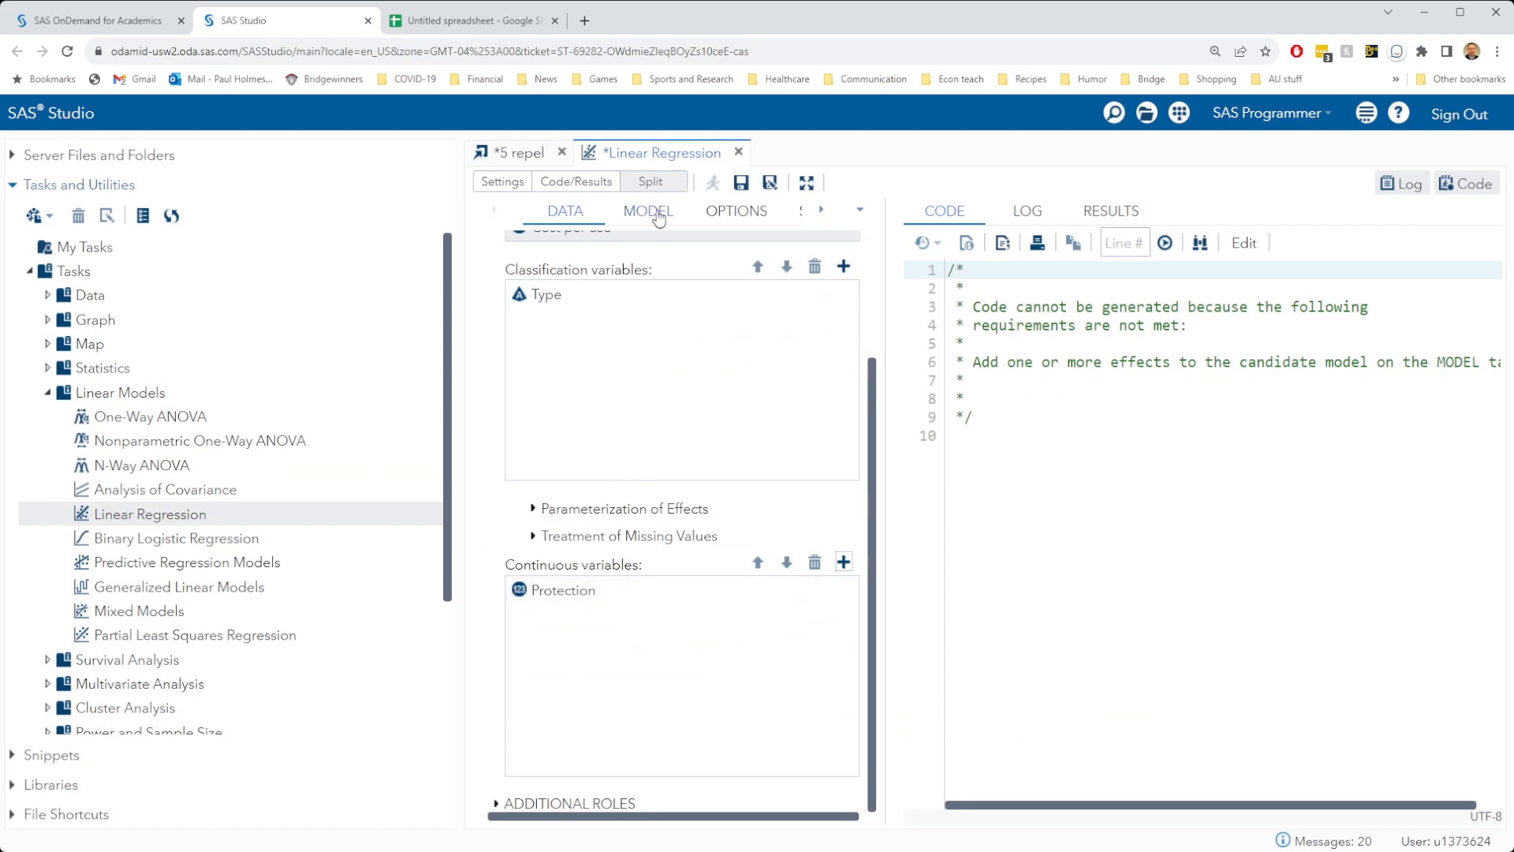
left_click(647, 210)
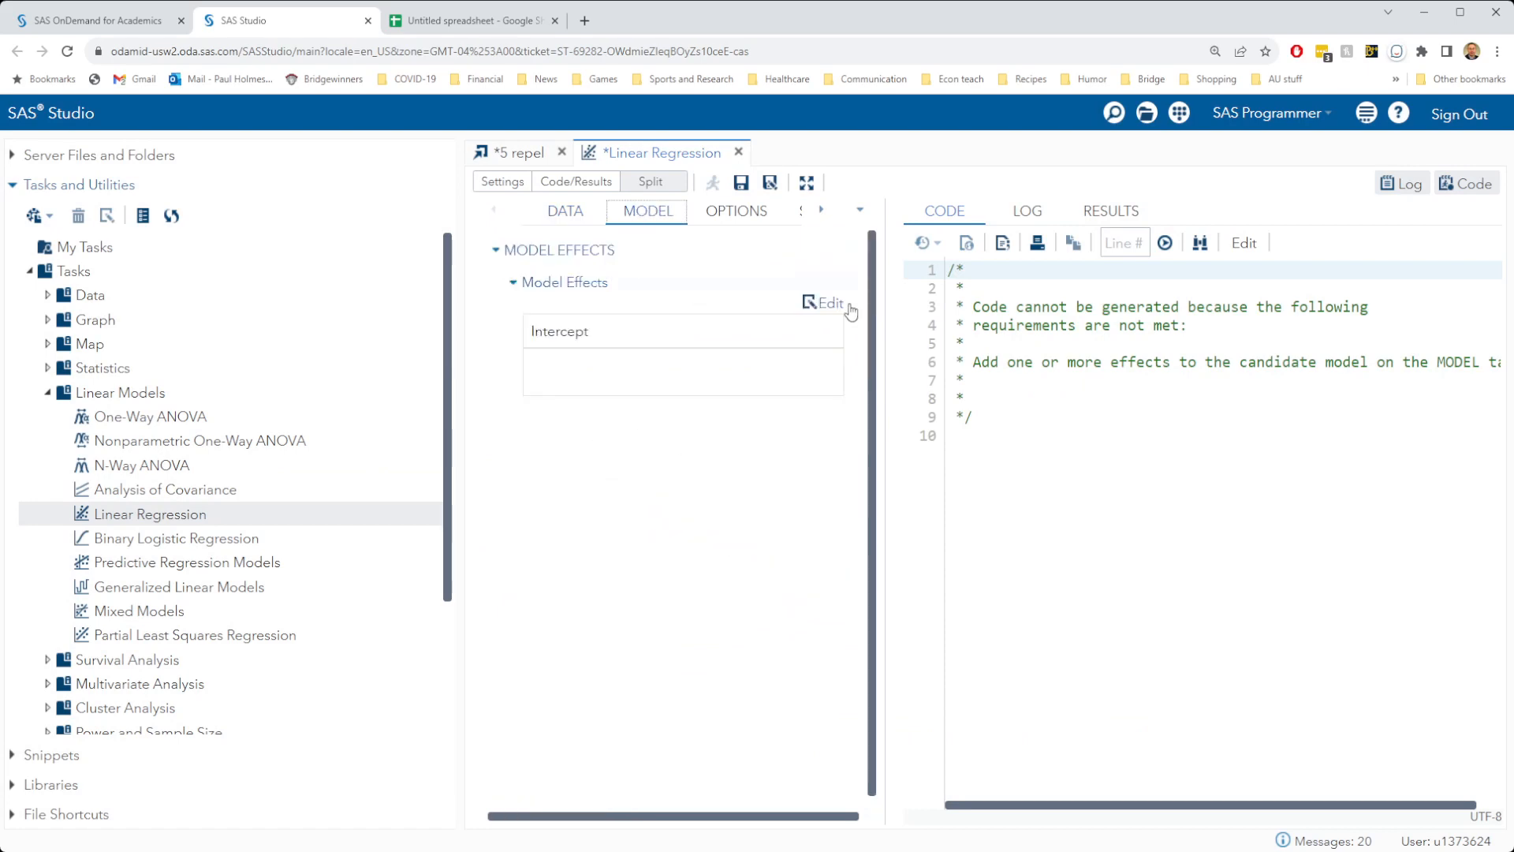
Add Protection as a model effect in the Model Effects Builder
left_click(821, 303)
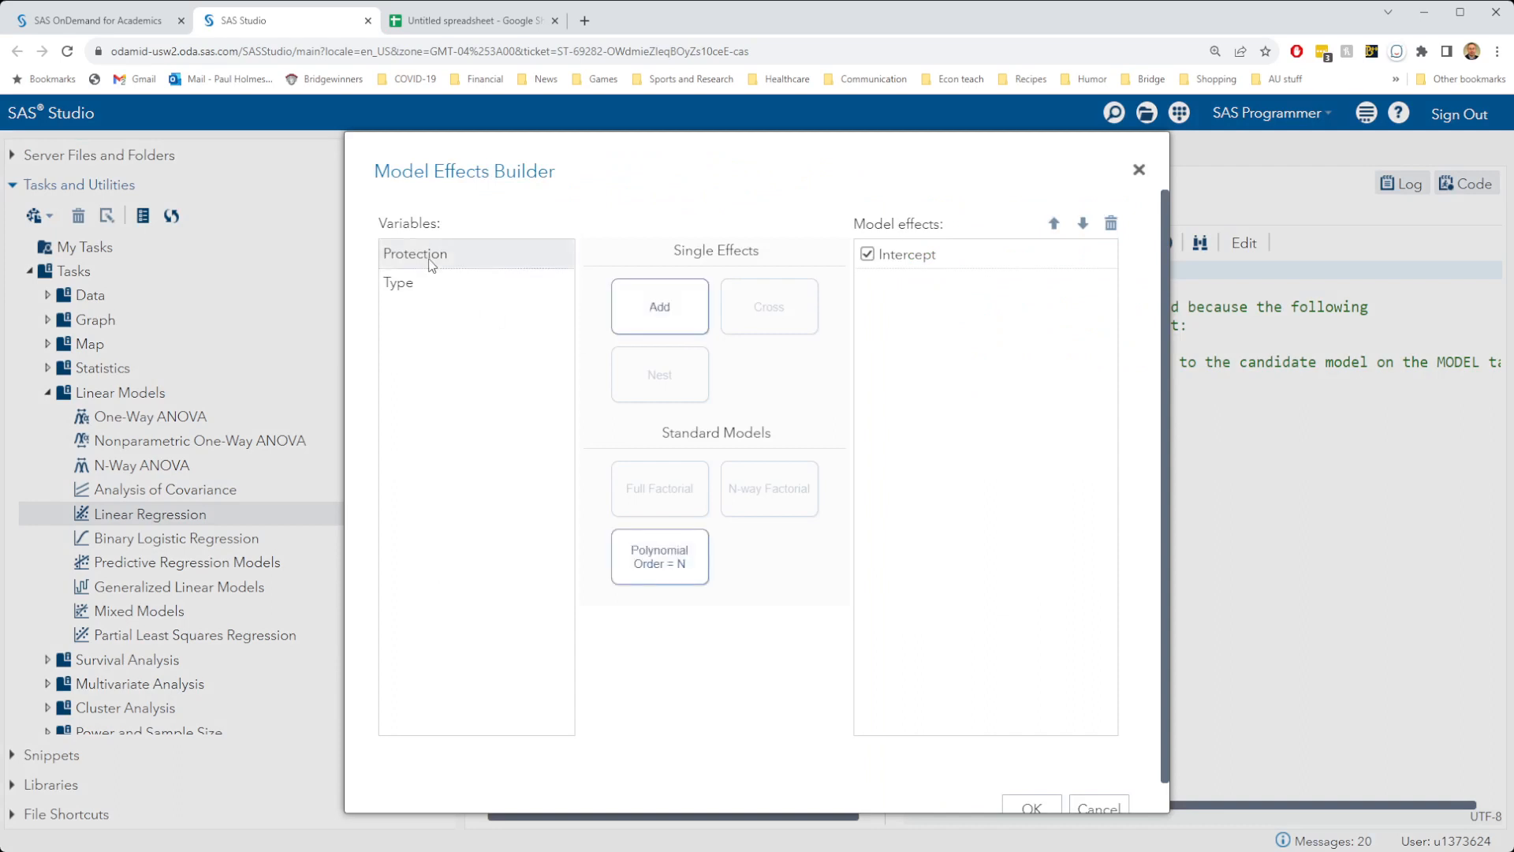
left_click(660, 306)
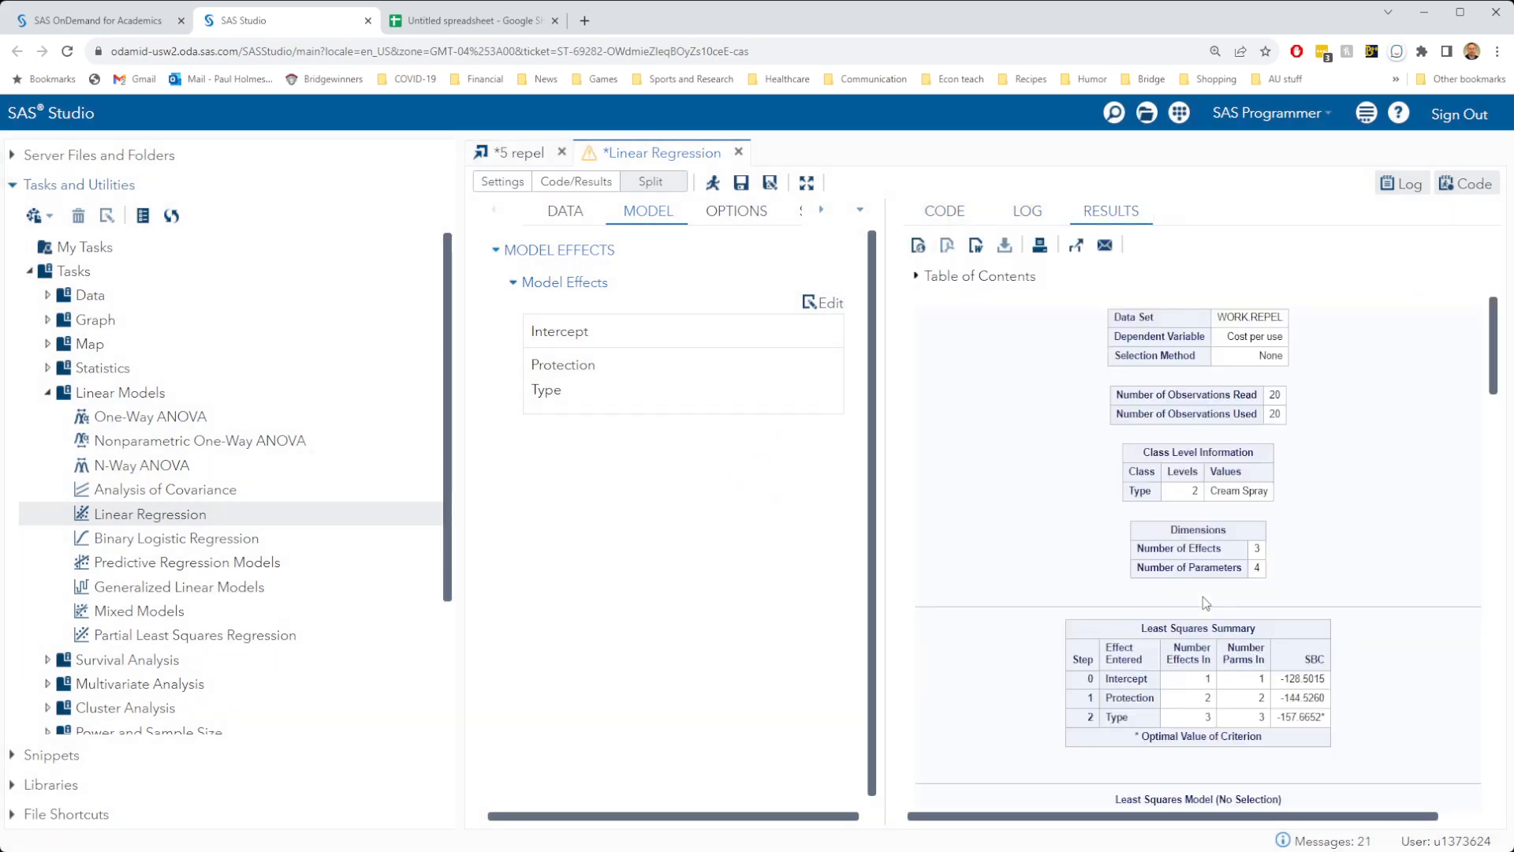
mouse_move(1410, 603)
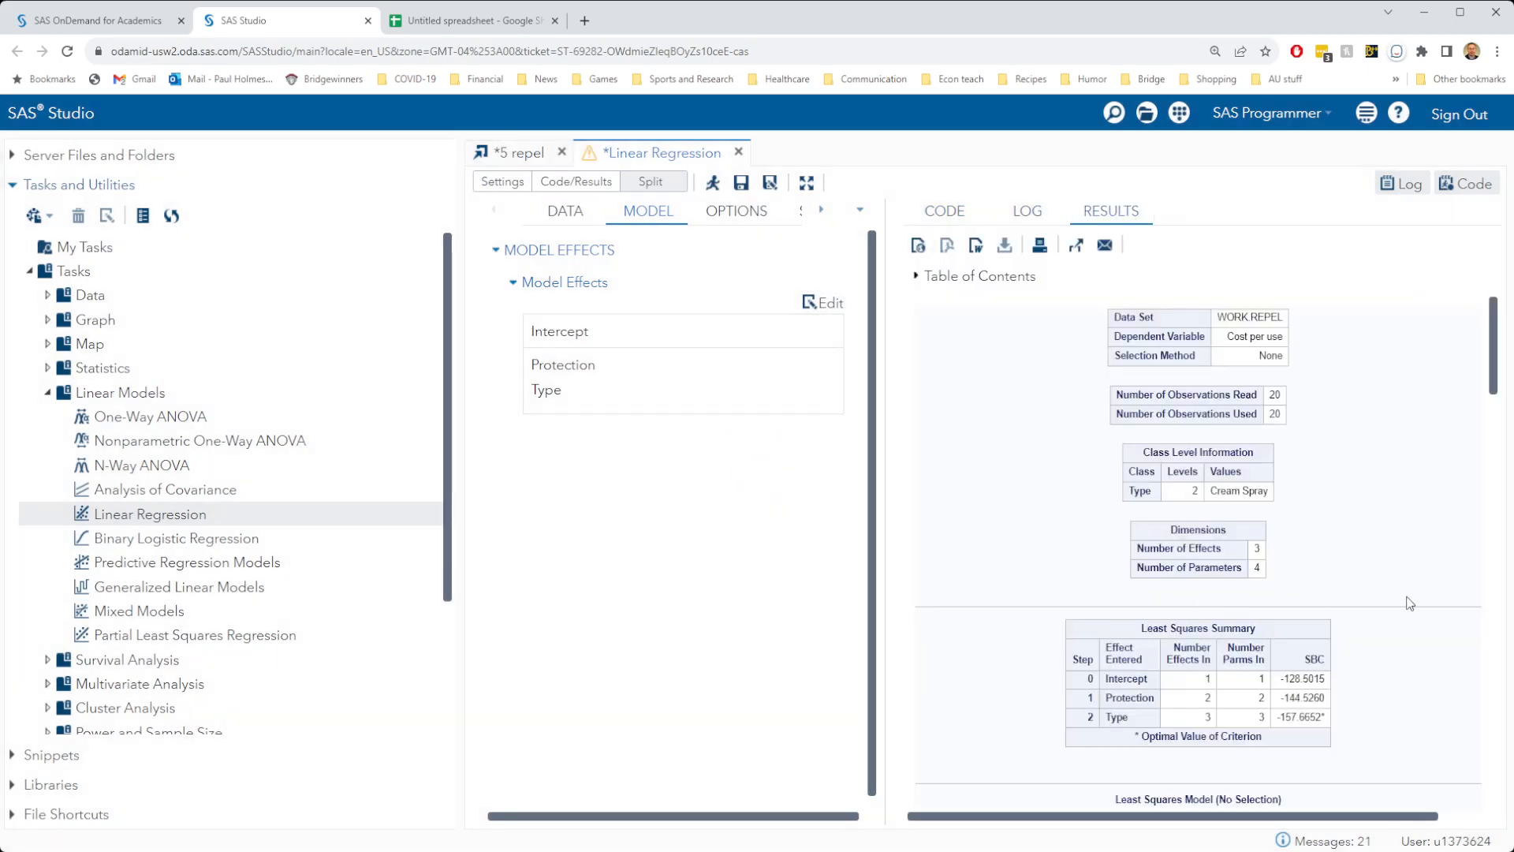
scroll("down", 3)
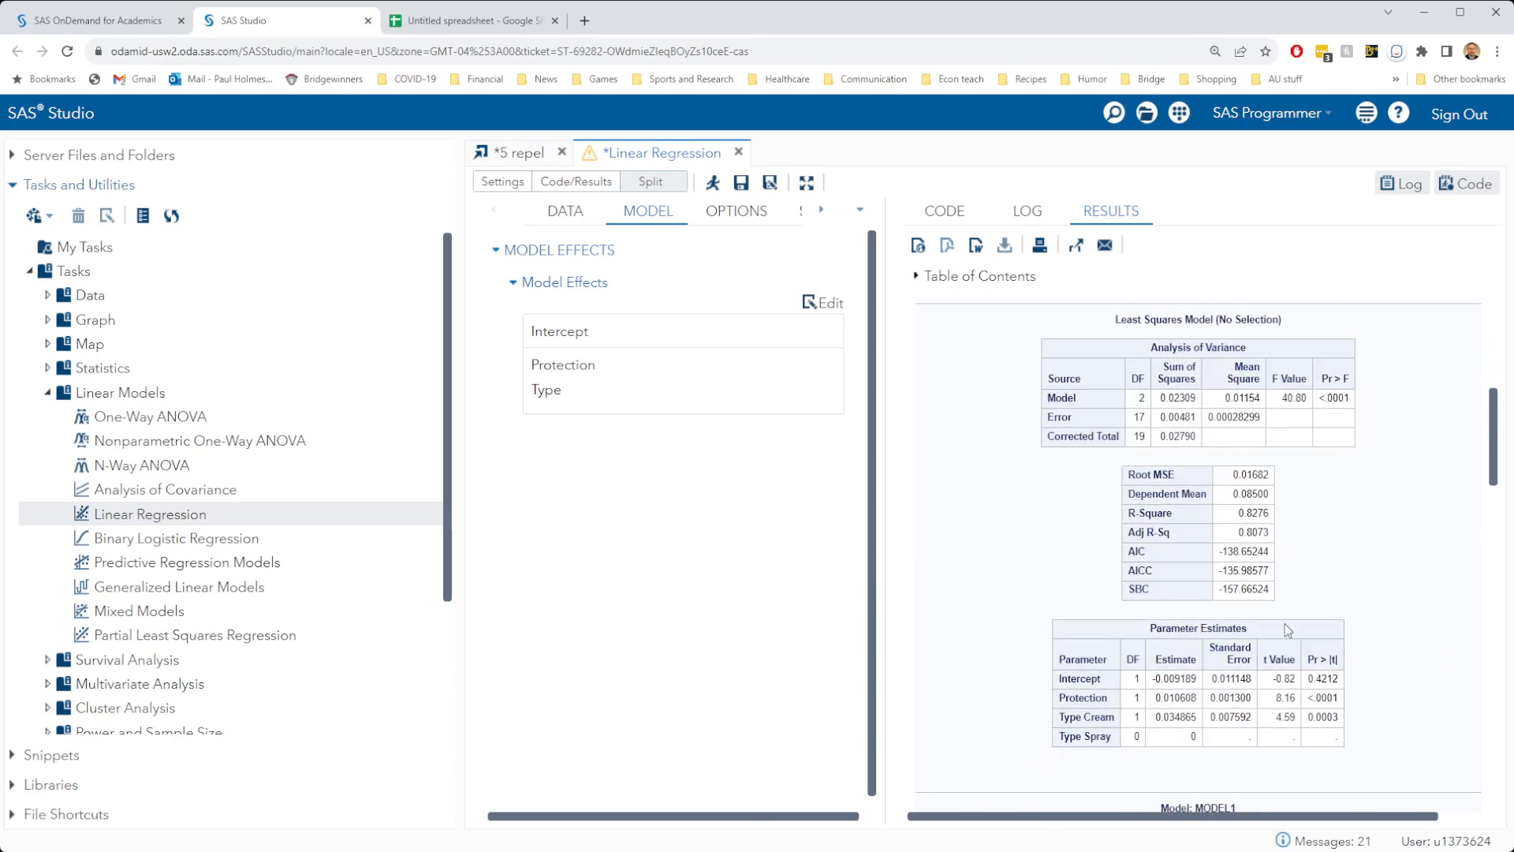
mouse_move(1315, 445)
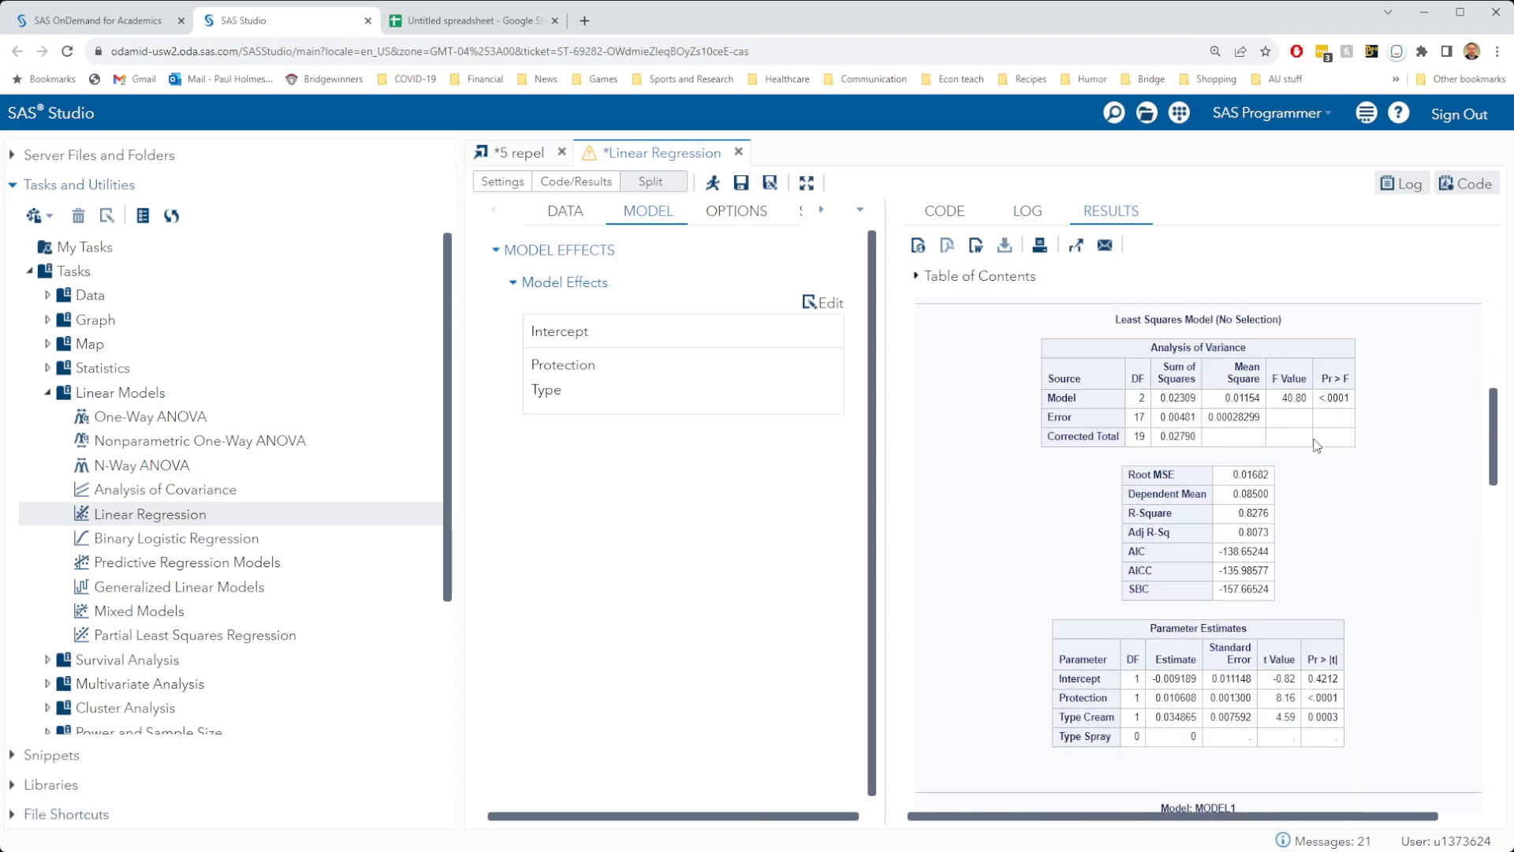
double_click(1335, 398)
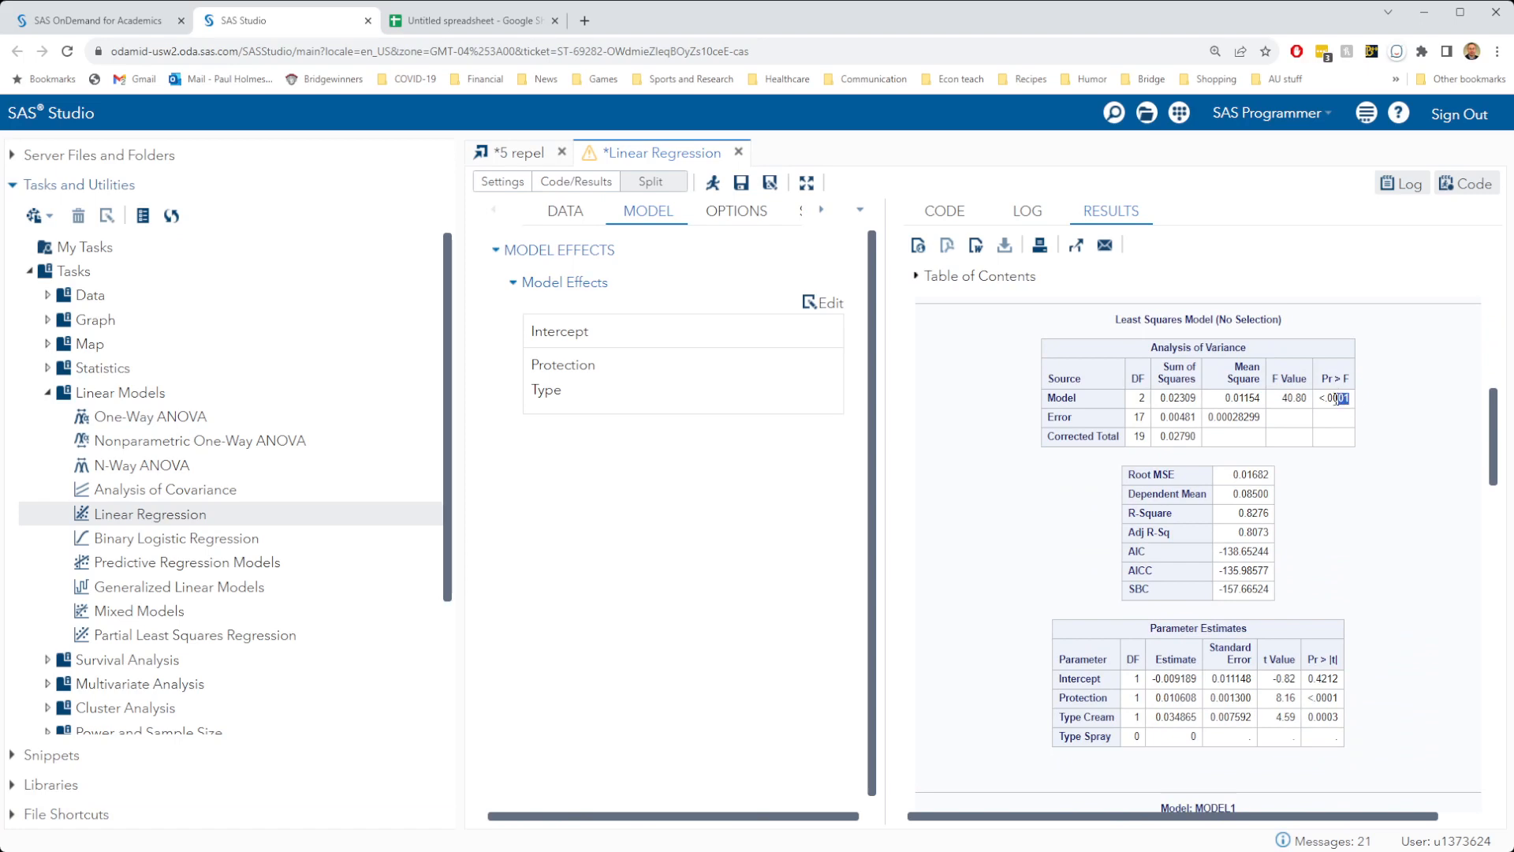
double_click(1334, 397)
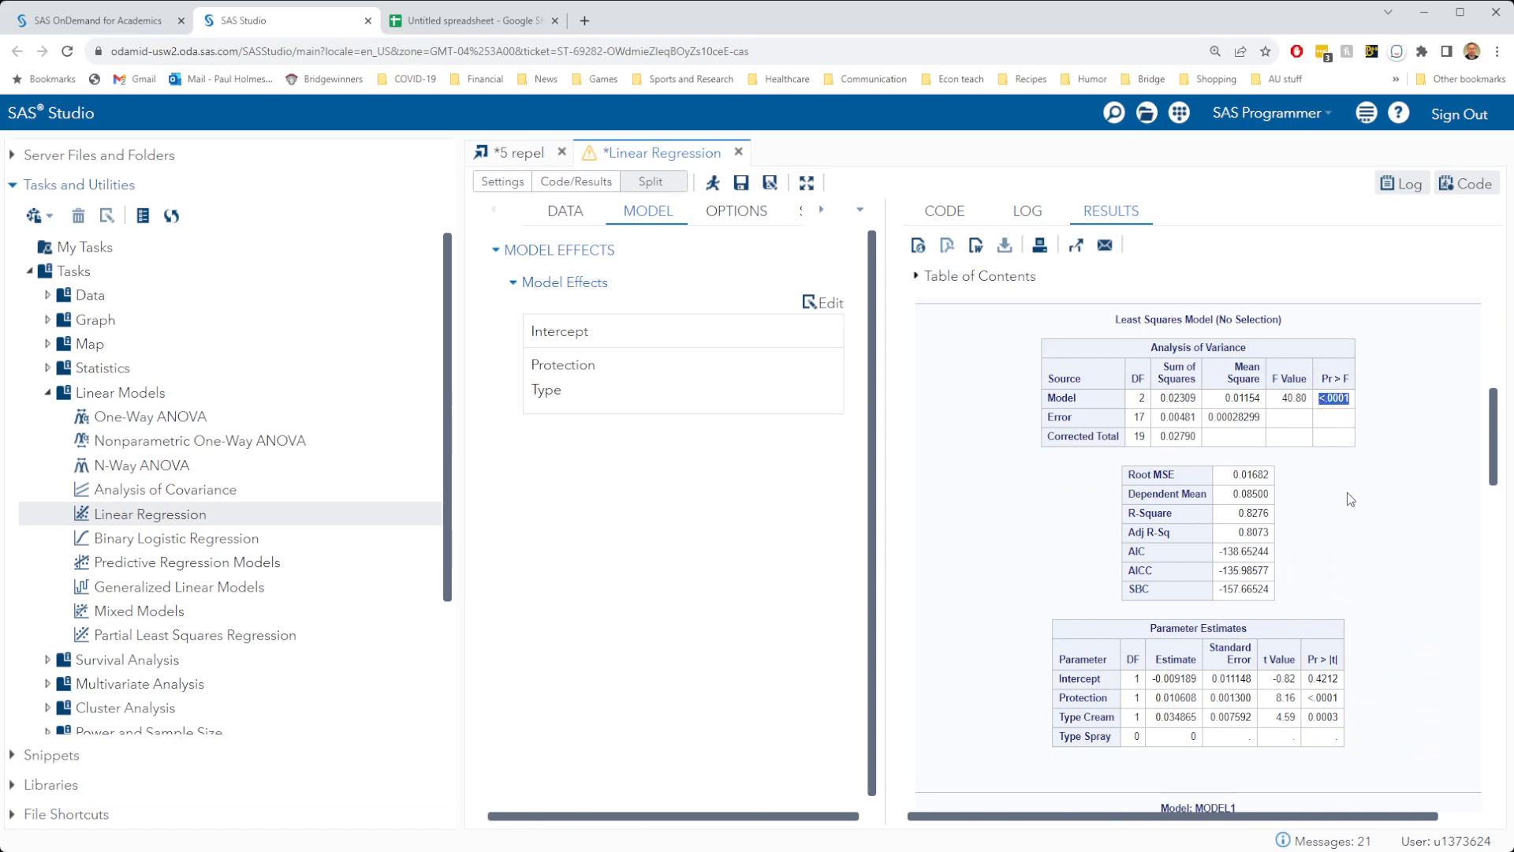
double_click(1249, 512)
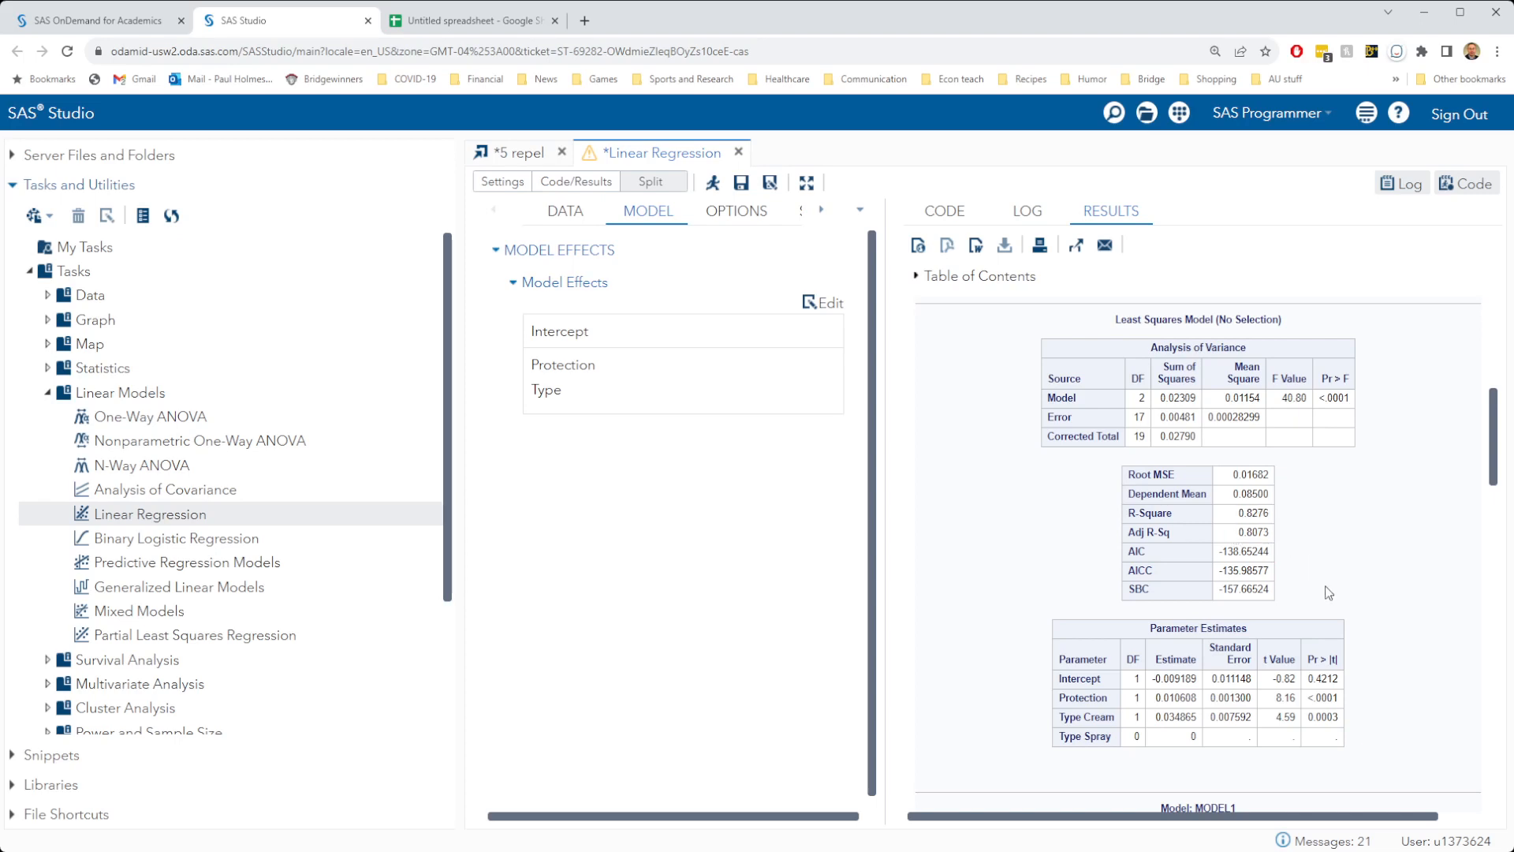
double_click(1322, 698)
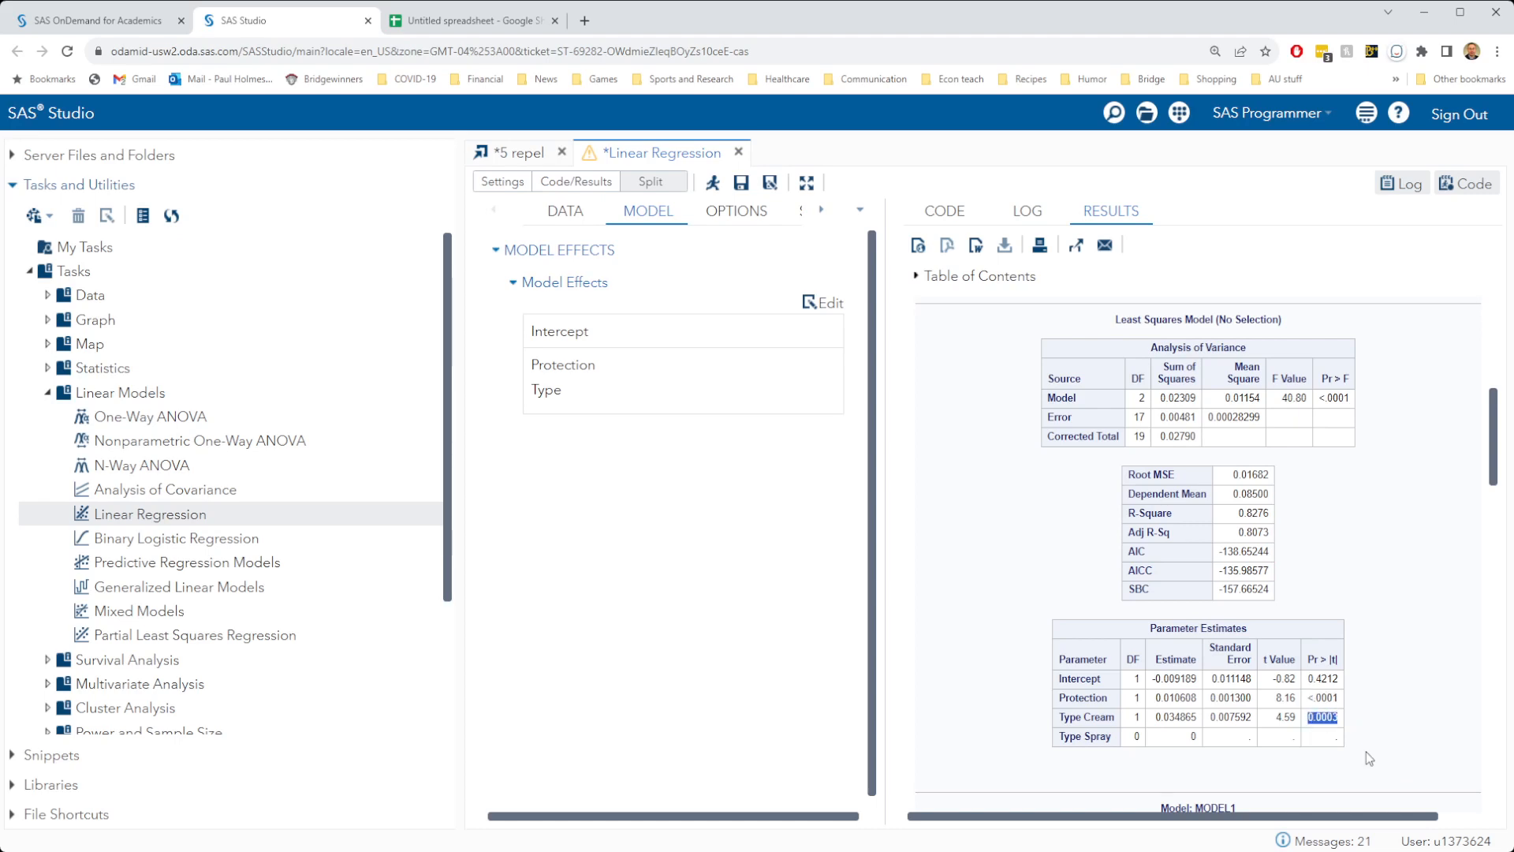
mouse_move(1375, 735)
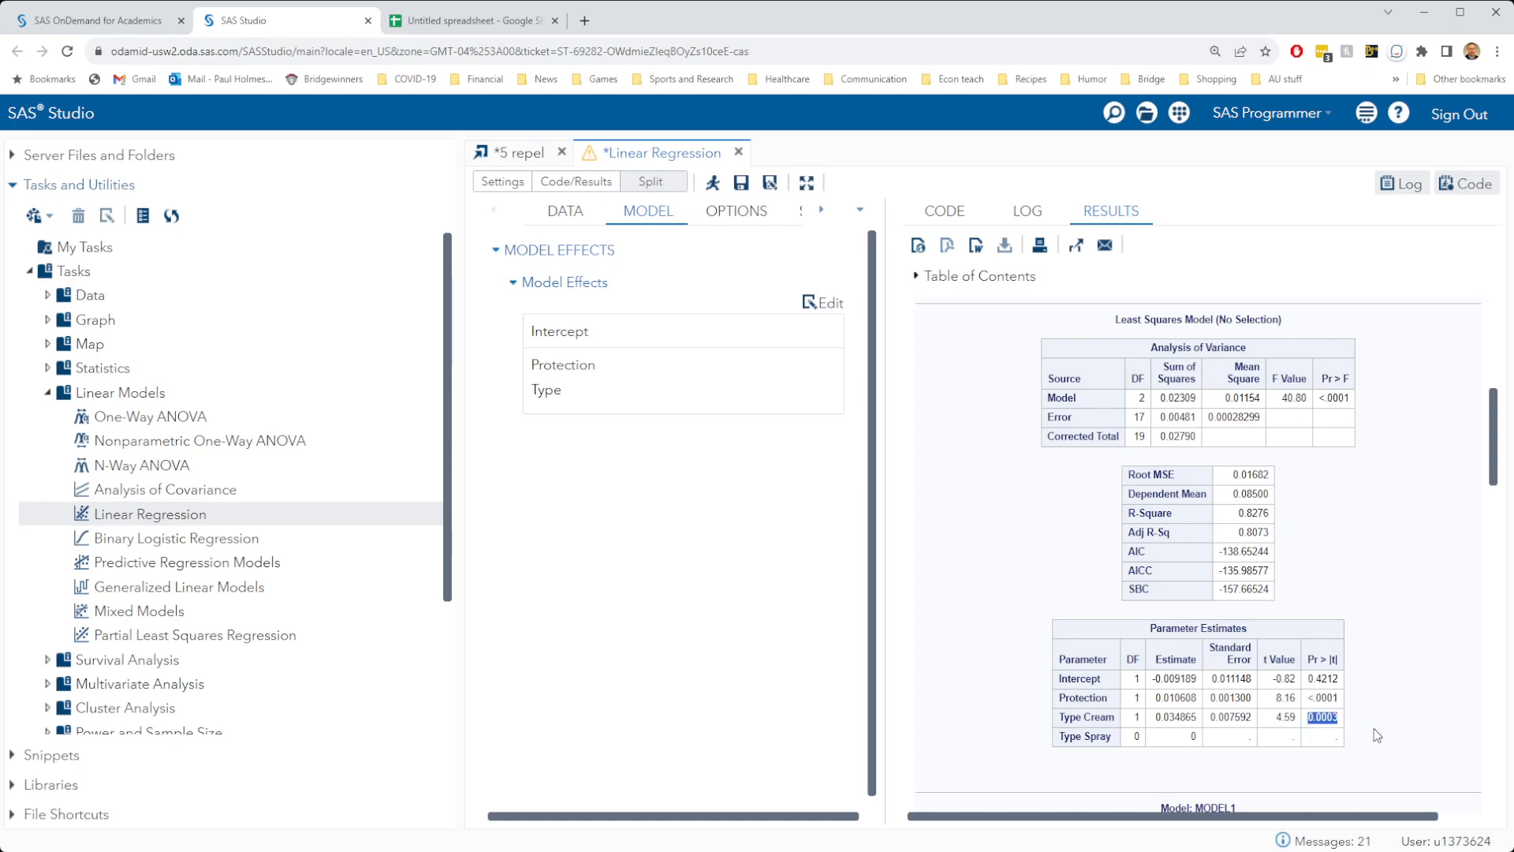
scroll("down", 3)
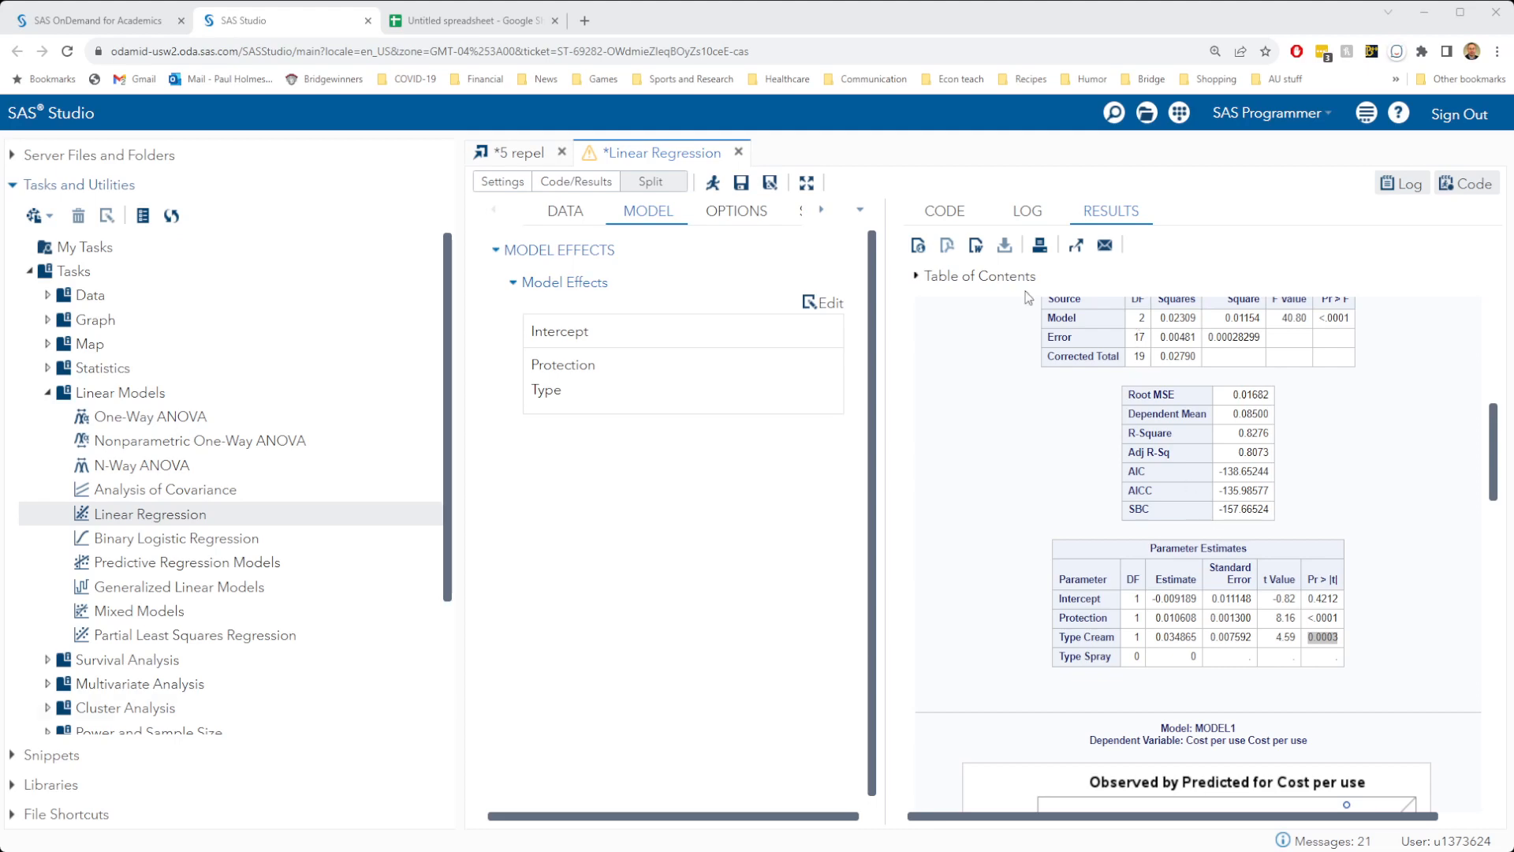
mouse_move(1047, 321)
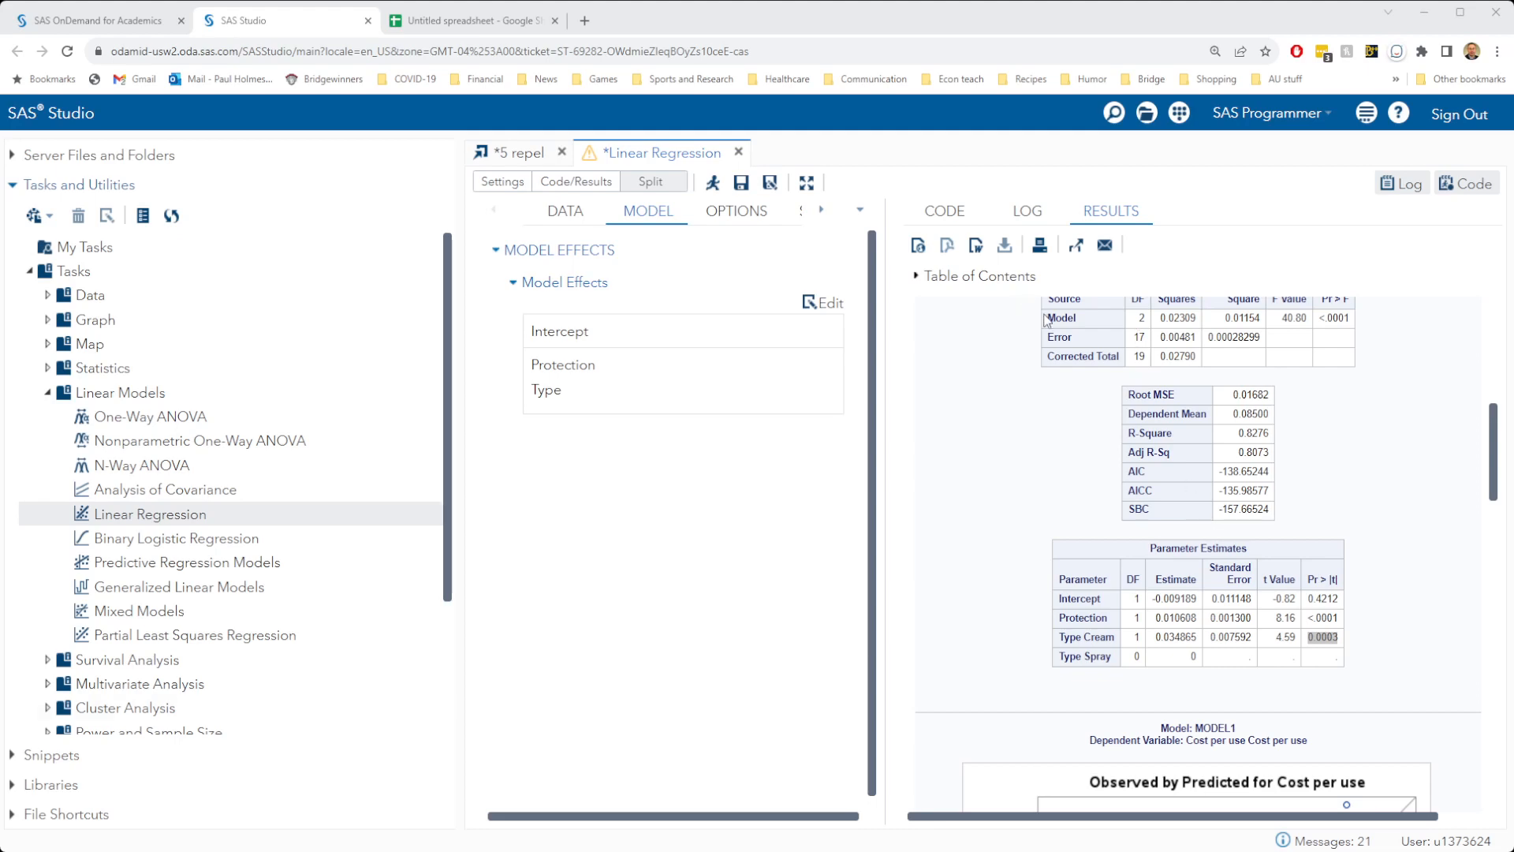